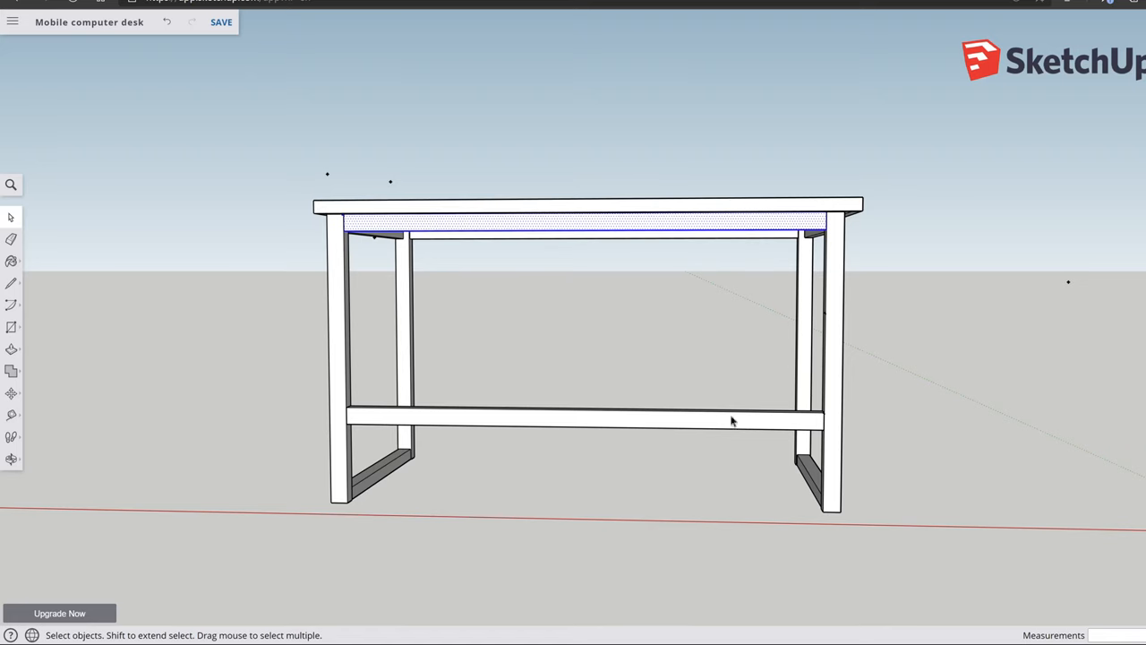
Step: Select the long lower stretcher bar joining the desk's leg frames
{"action": "left_click", "coordinate": [582, 419]}
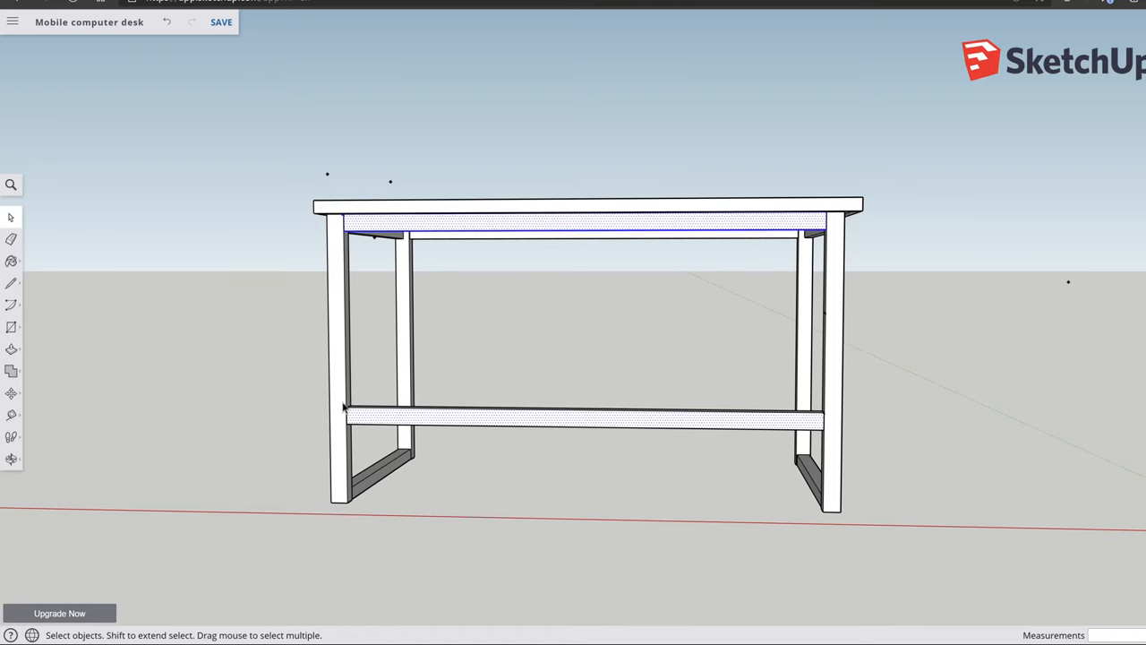